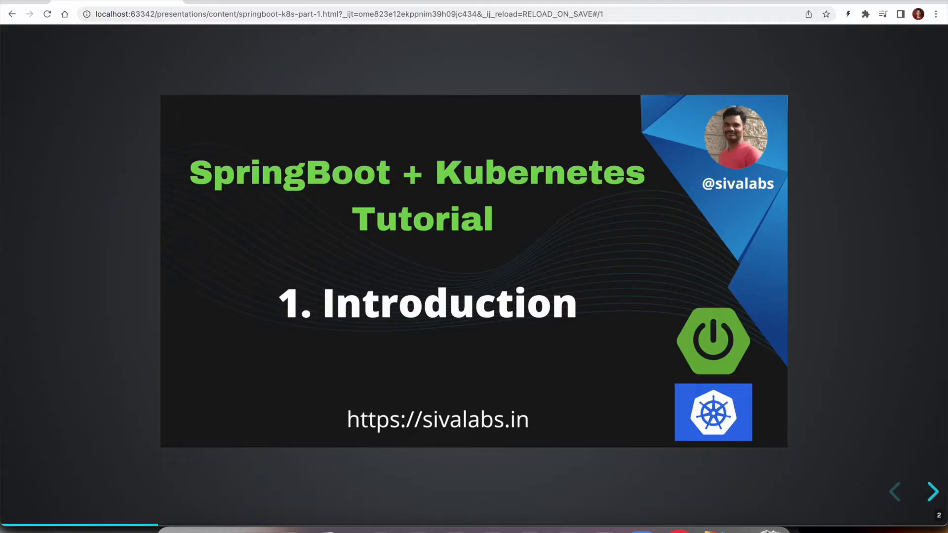
mouse_move(646, 490)
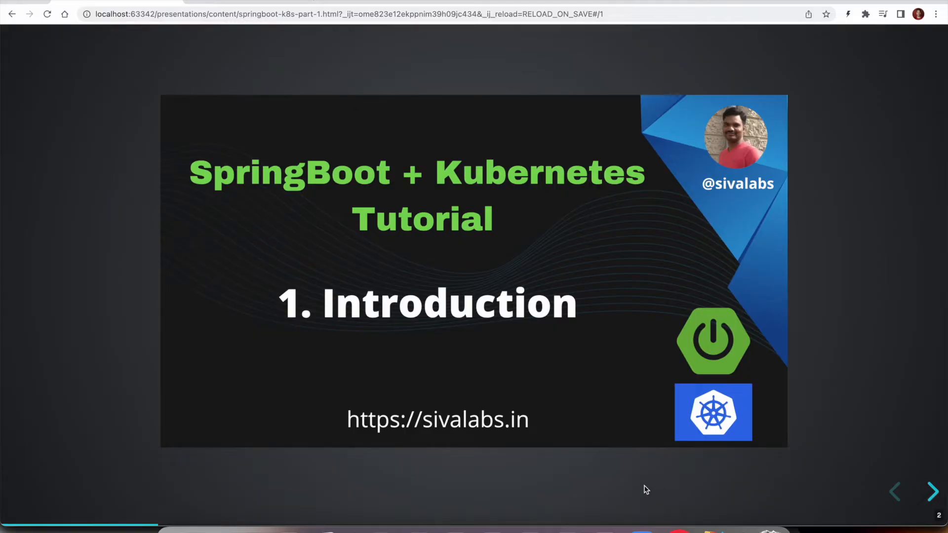
mouse_move(276, 431)
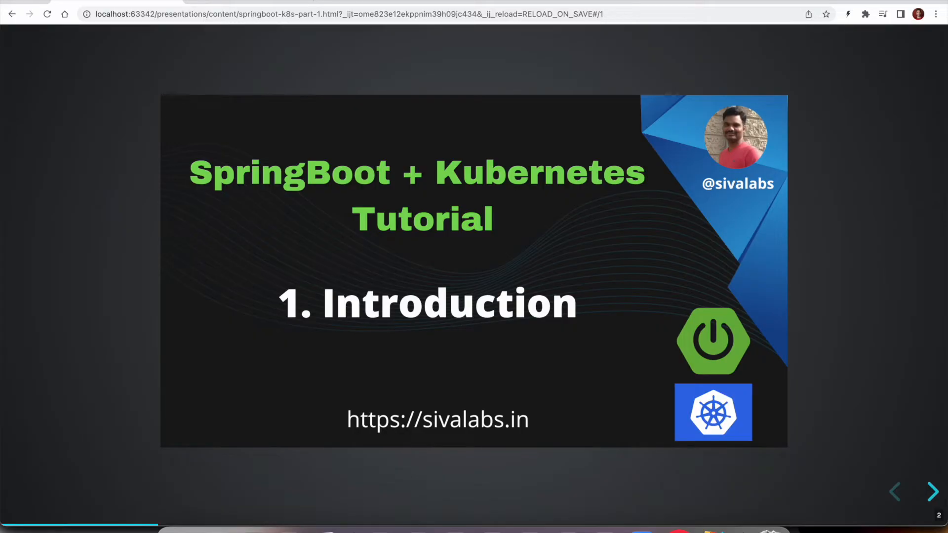
Advance to the GOAL slide listing REST API, ReactJS UI, docker-compose and Kubernetes objectives
click(934, 493)
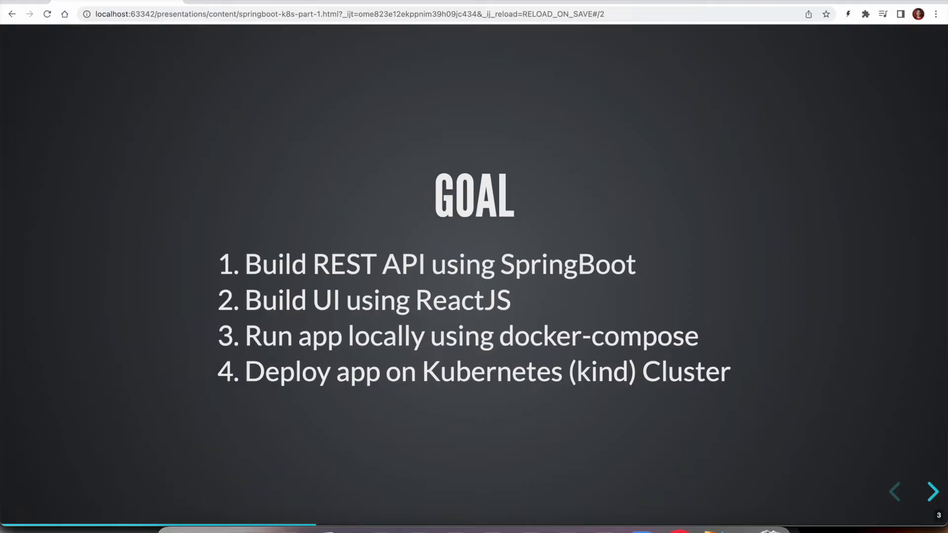
Advance to the Backend slide covering Java 17 REST APIs, Flyway, Swagger and Testcontainers
click(933, 492)
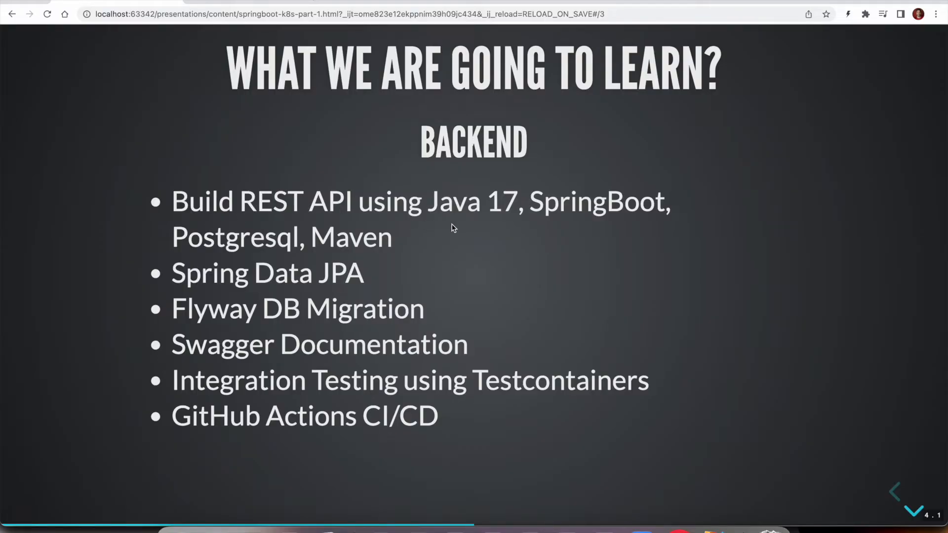
mouse_move(576, 210)
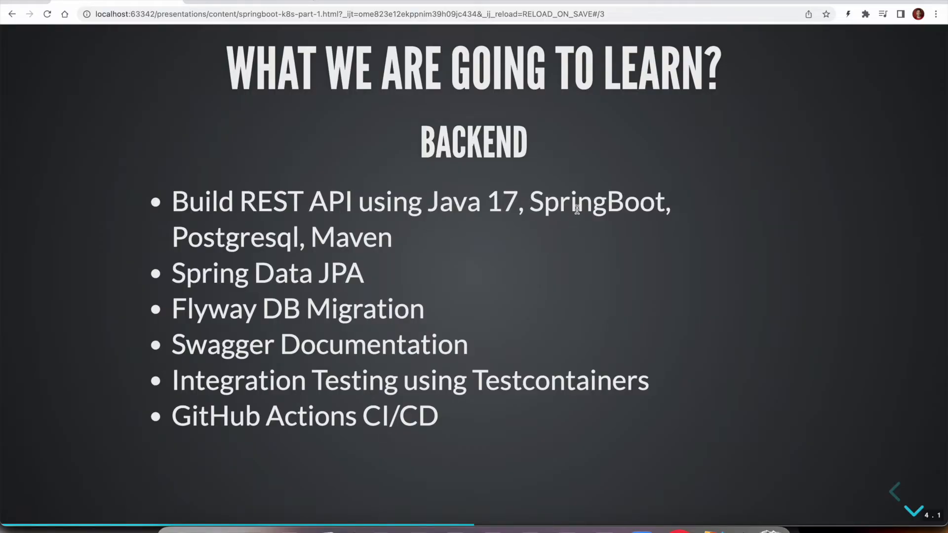
mouse_move(353, 240)
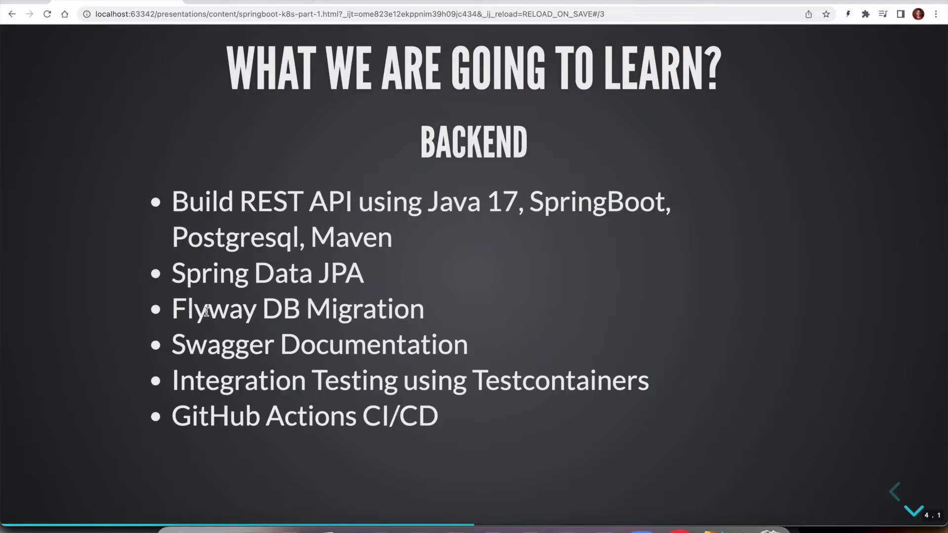
mouse_move(201, 354)
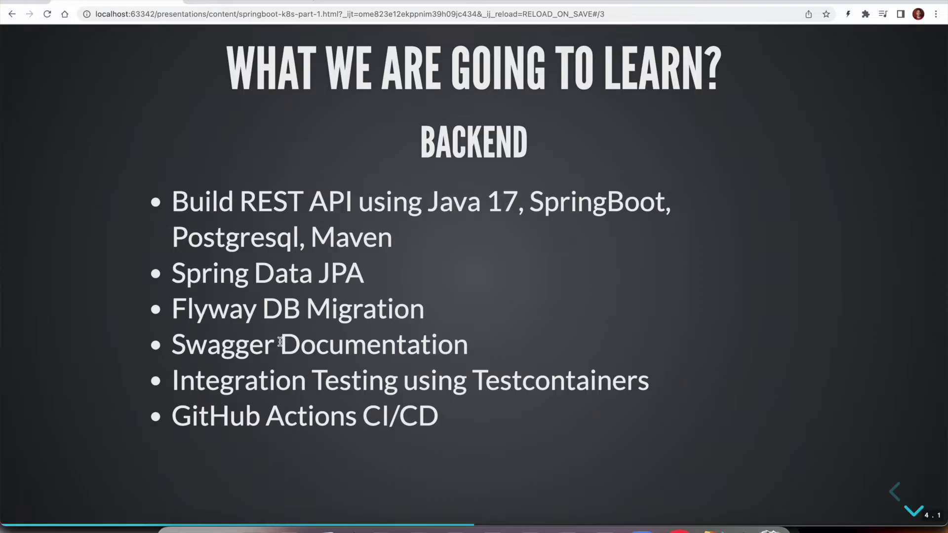
mouse_move(194, 380)
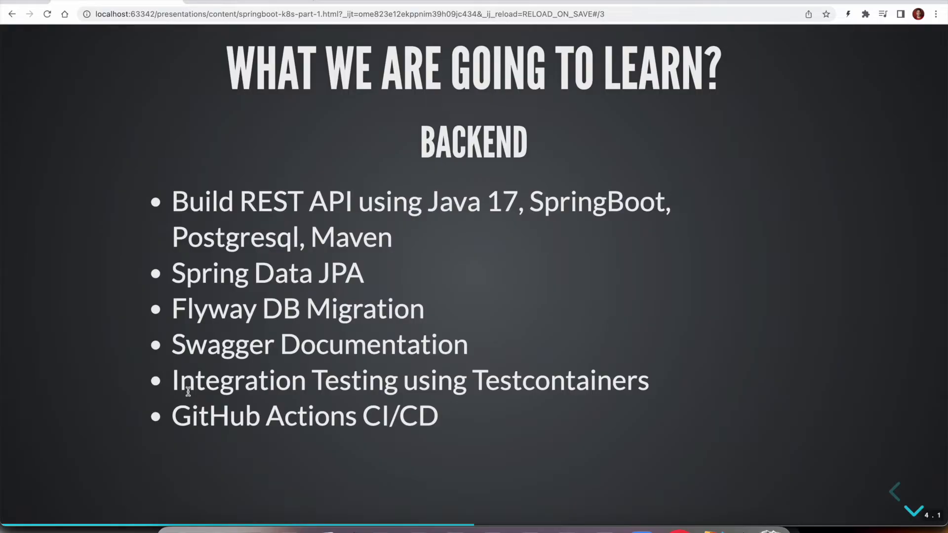
mouse_move(210, 390)
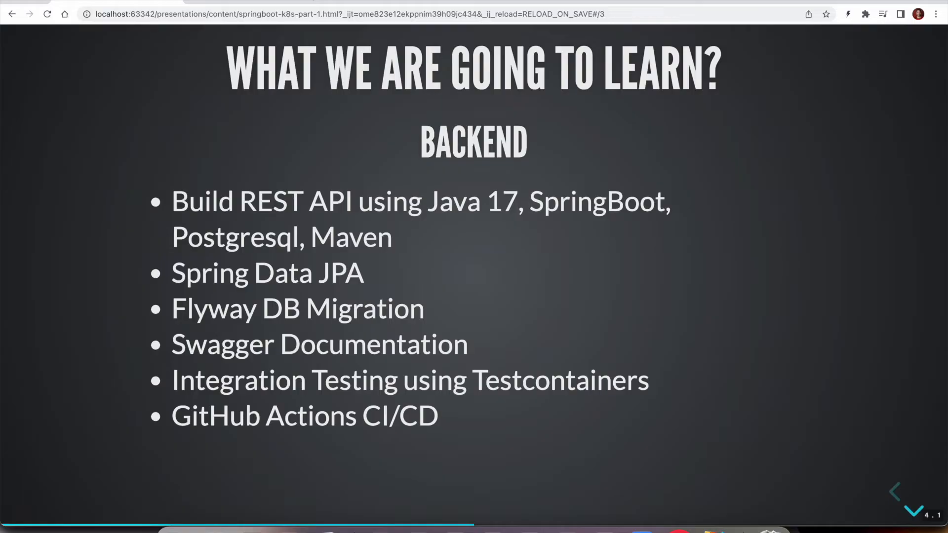
Move down to the Frontend sub-slide on ReactJS/NextJS, Bootstrap CSS and Axios
click(915, 511)
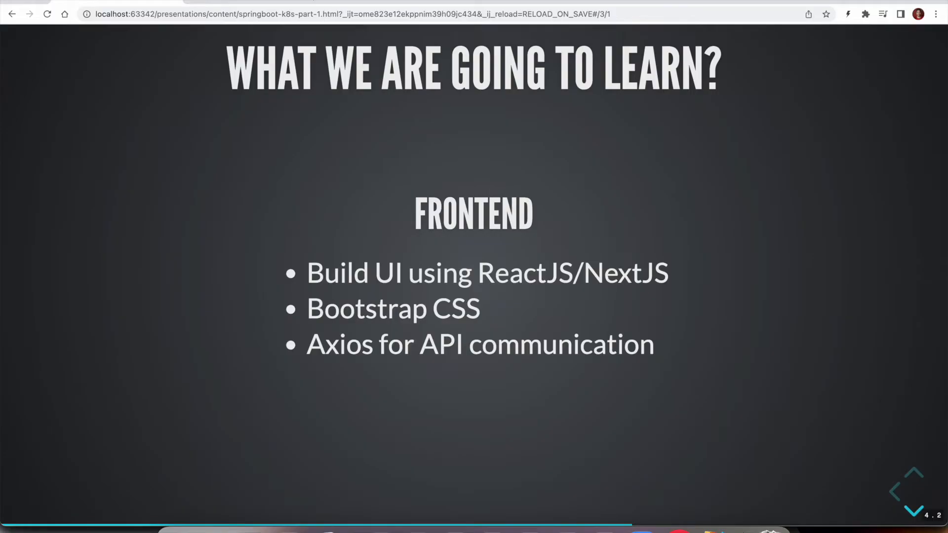
Move down to the Docker and Kubernetes sub-slide on Buildpacks/Jib, docker-compose and Kubernetes
click(915, 510)
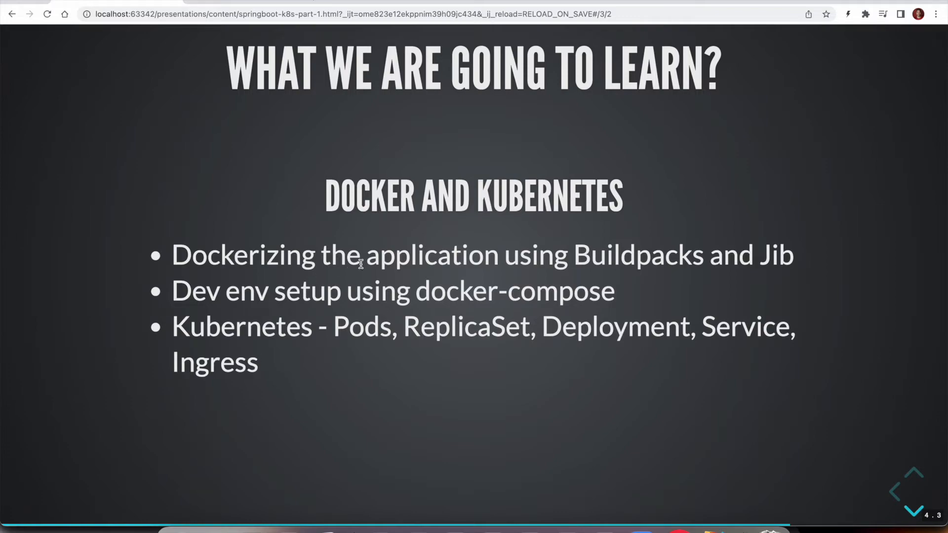
mouse_move(612, 252)
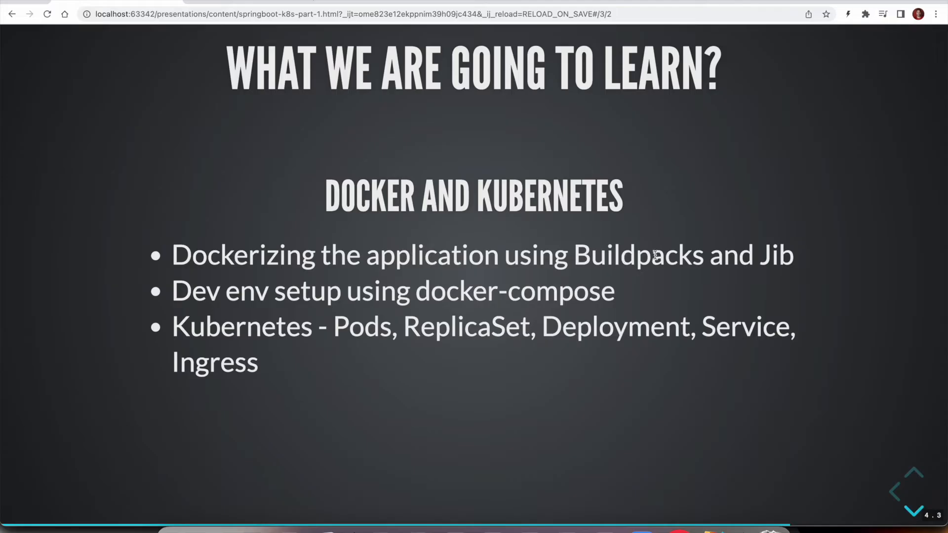
mouse_move(773, 258)
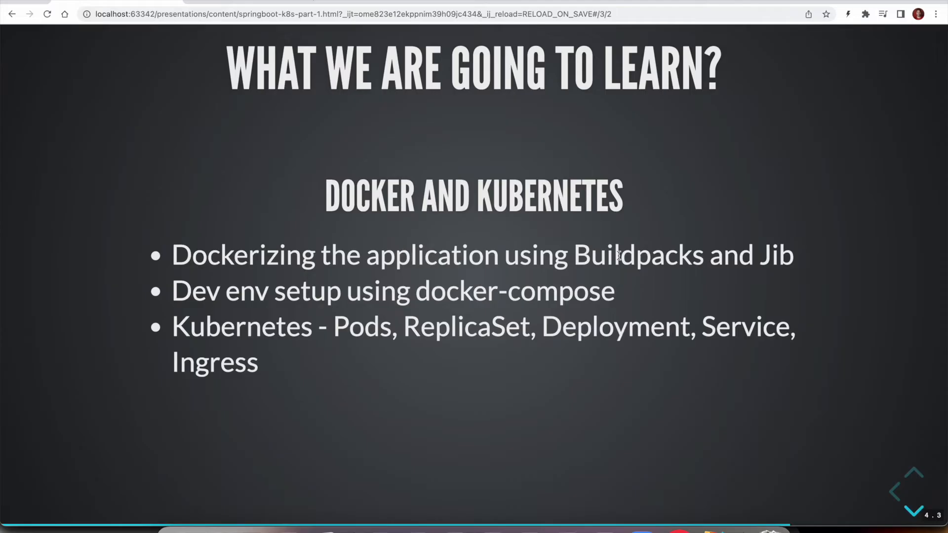
mouse_move(680, 256)
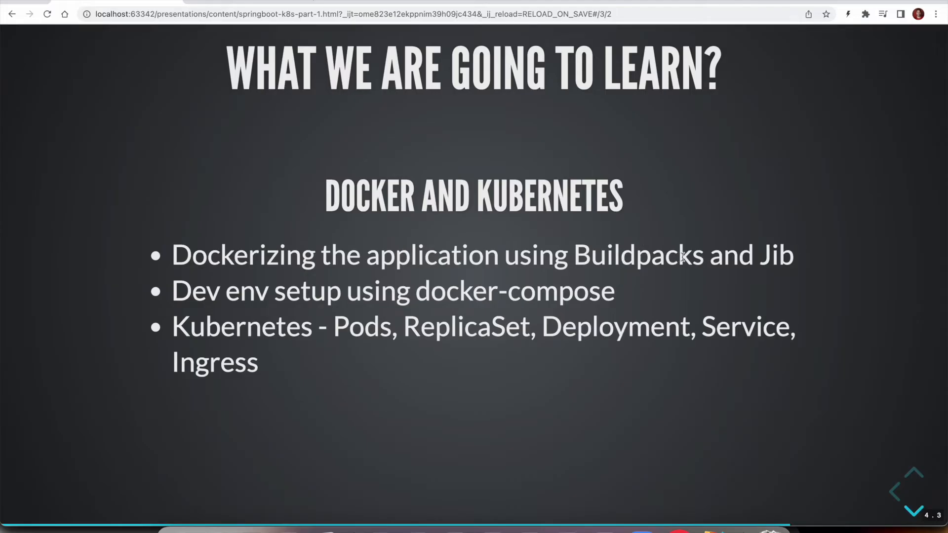
mouse_move(293, 296)
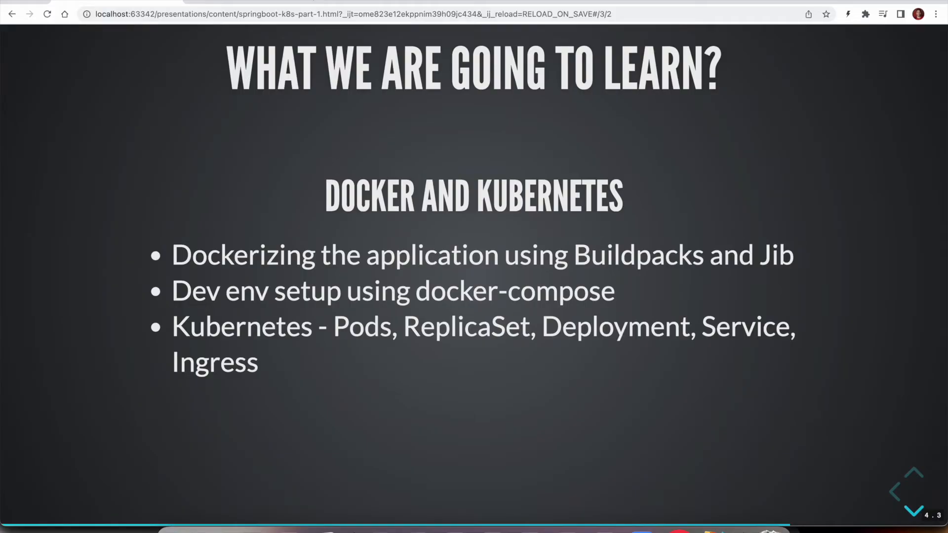
mouse_move(237, 346)
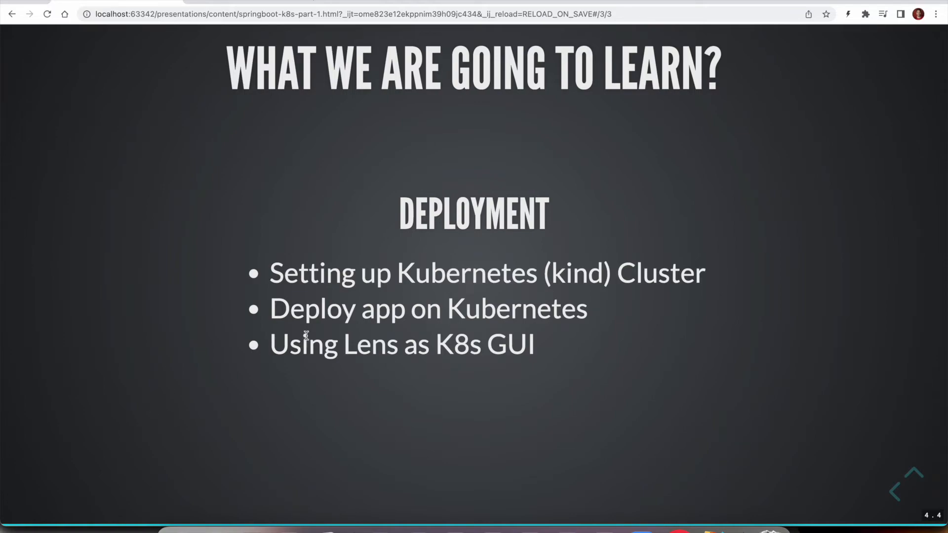
mouse_move(339, 320)
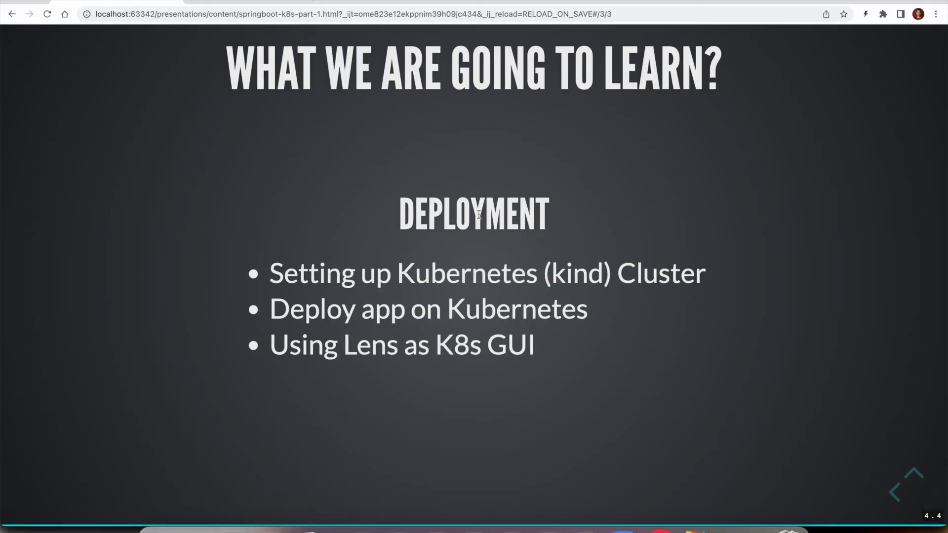
mouse_move(279, 105)
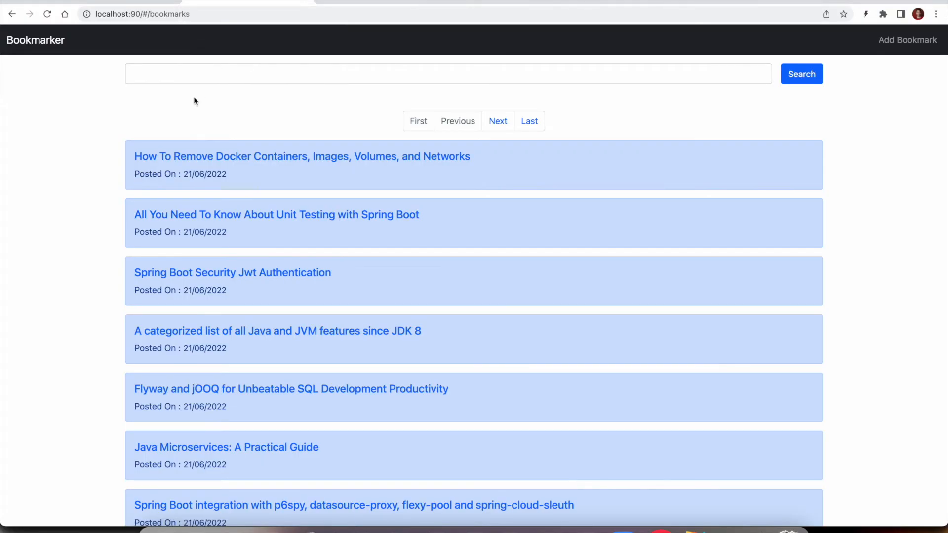
mouse_move(80, 75)
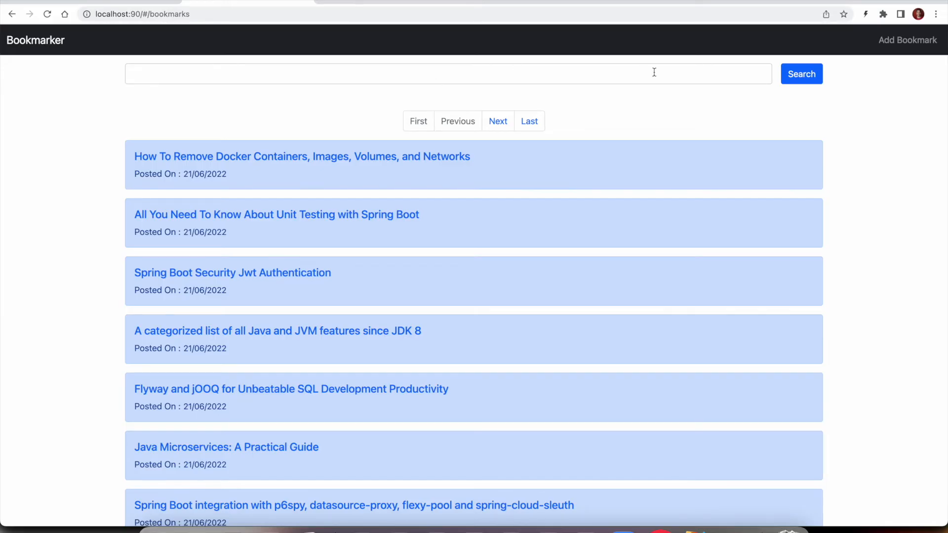
mouse_move(907, 40)
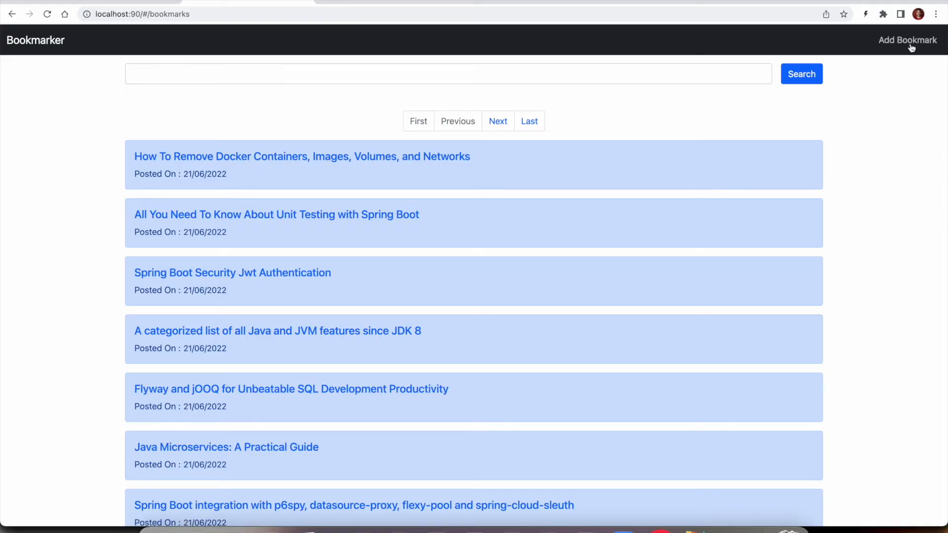
mouse_move(304, 108)
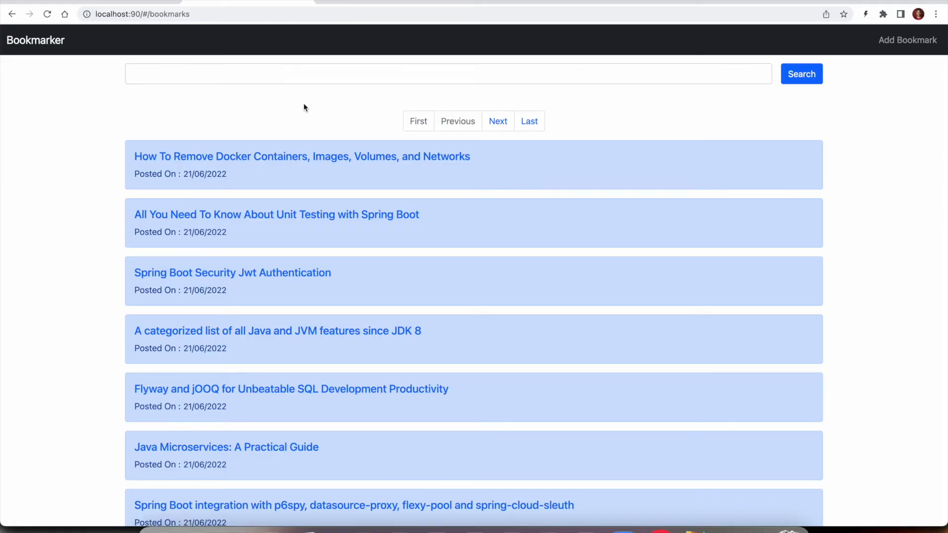
scroll(down, 3)
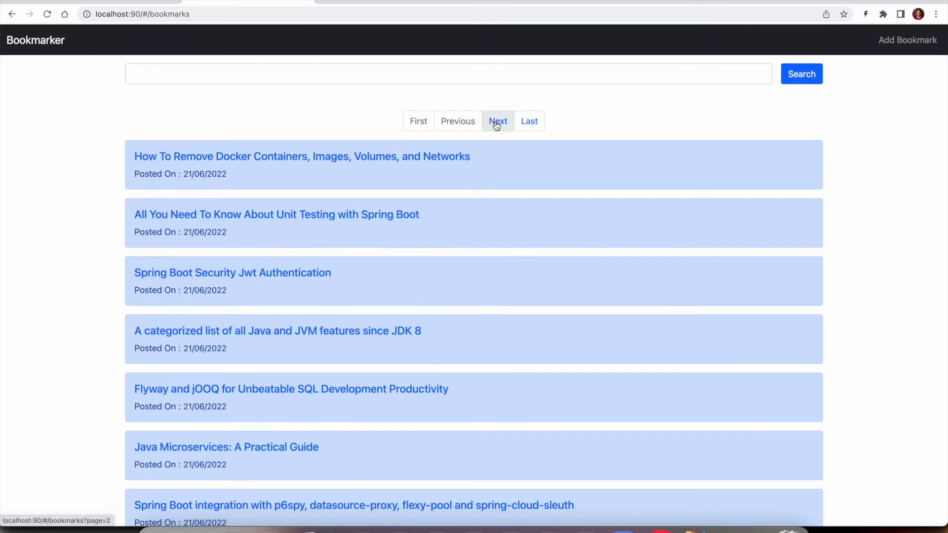
click(498, 121)
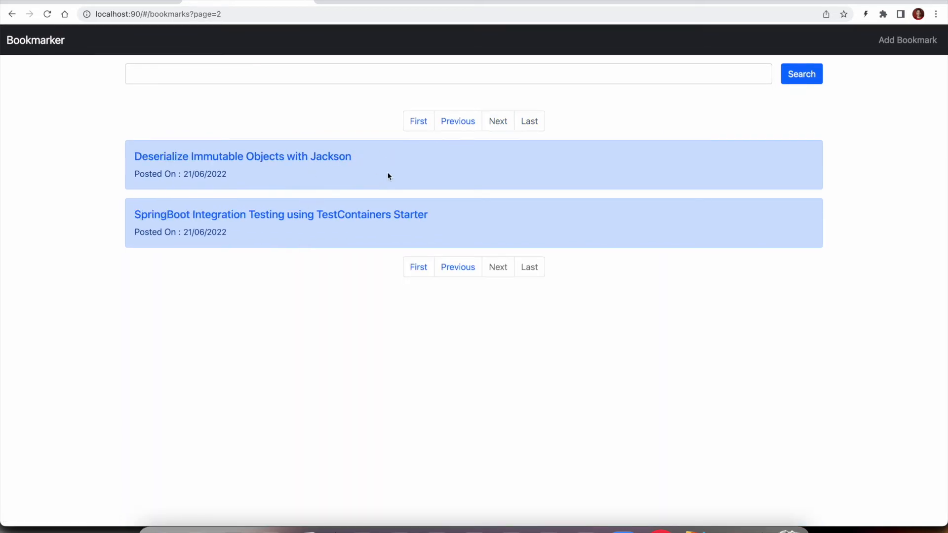
click(417, 121)
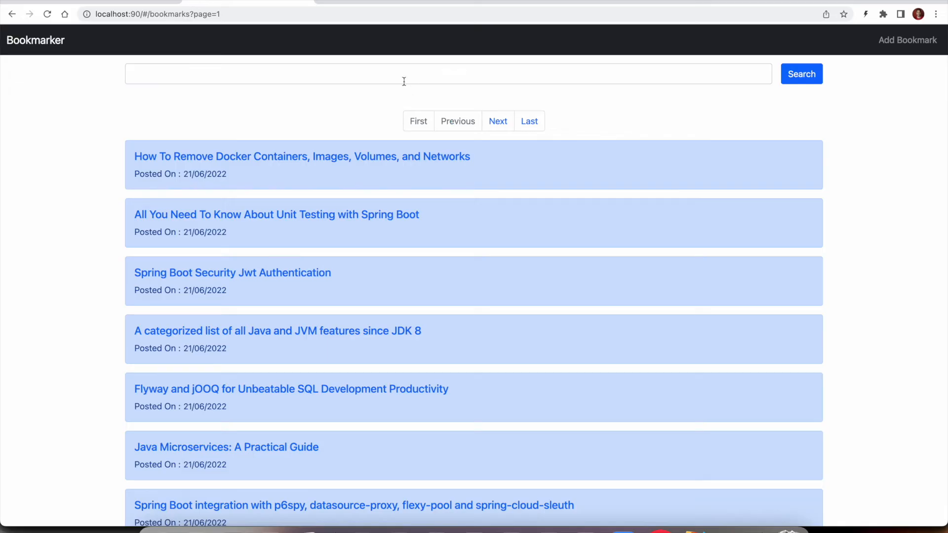
text(boot)
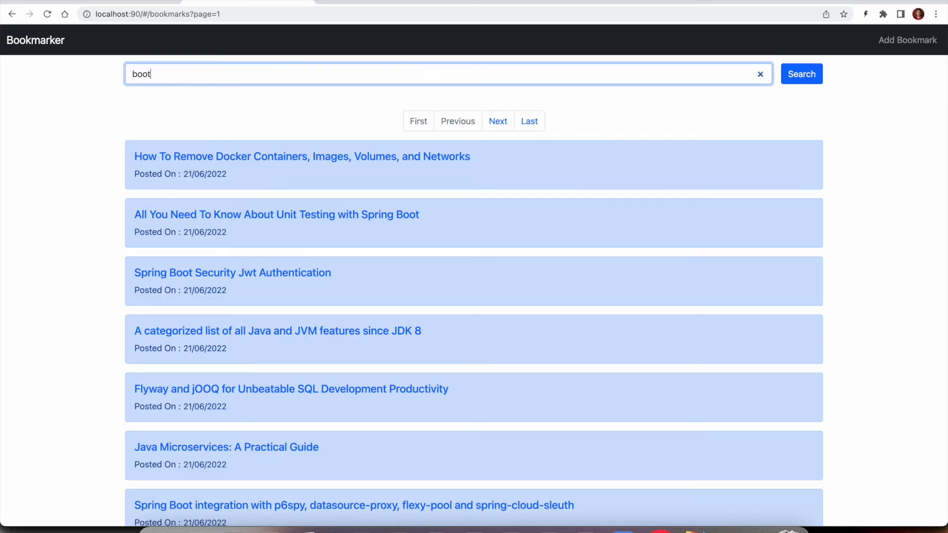
click(801, 74)
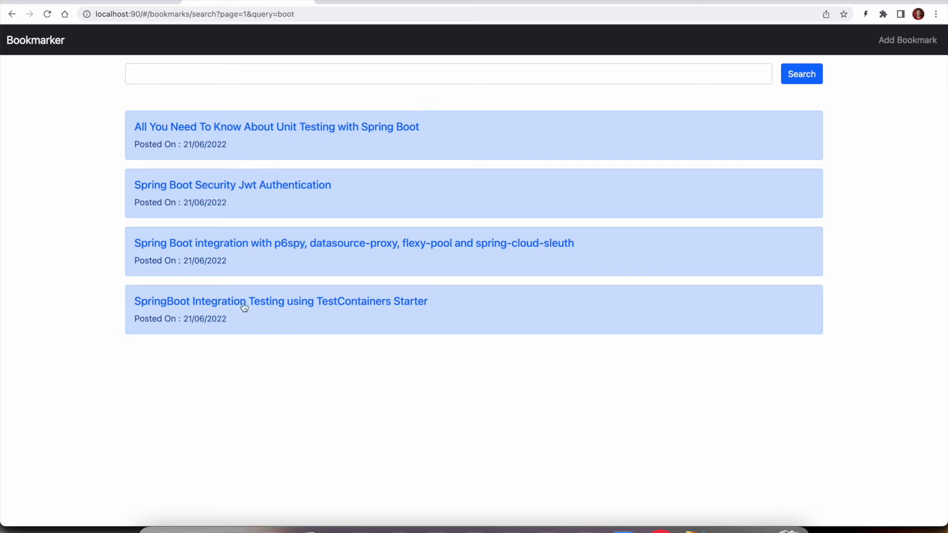
mouse_move(274, 287)
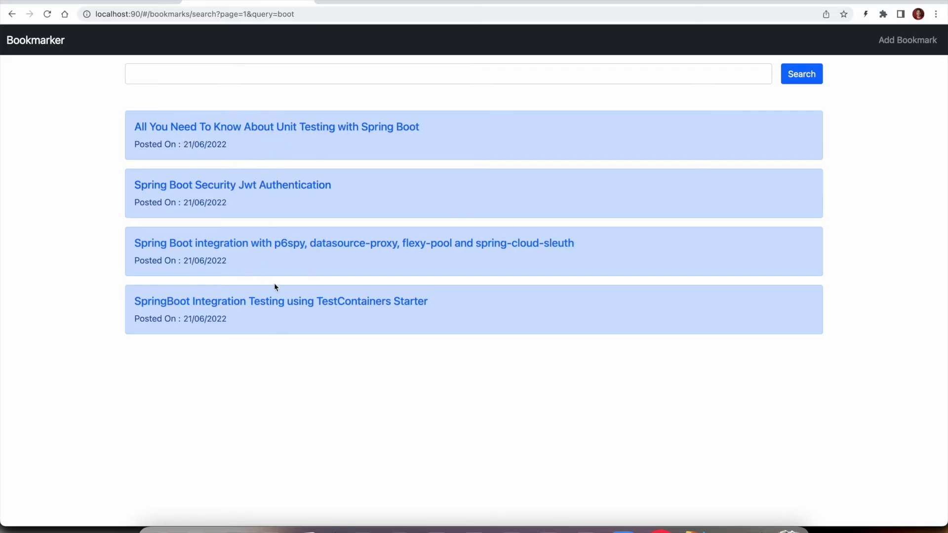
mouse_move(289, 175)
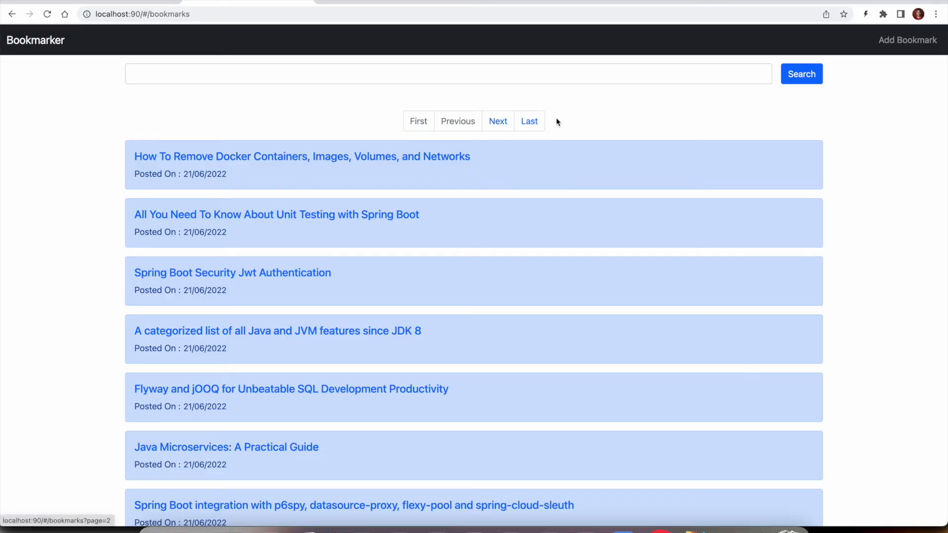
click(449, 73)
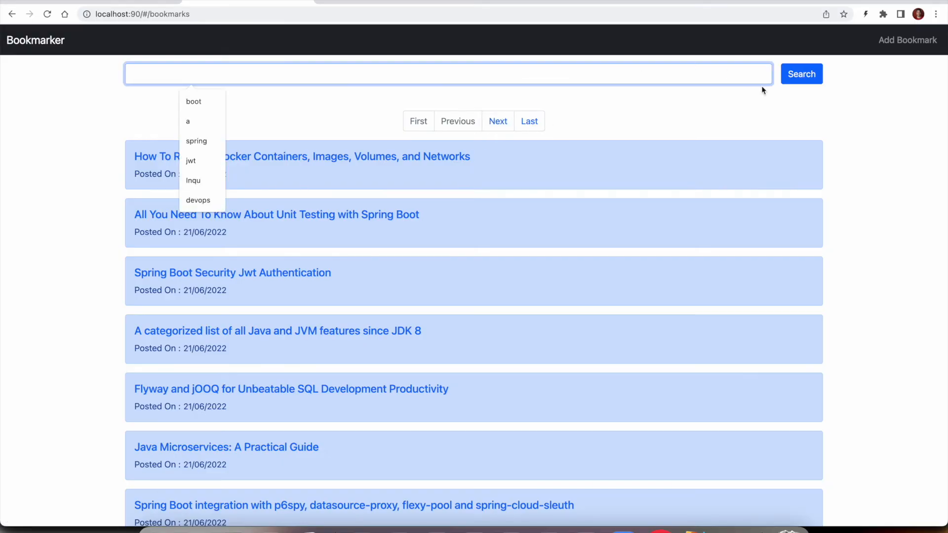
click(908, 40)
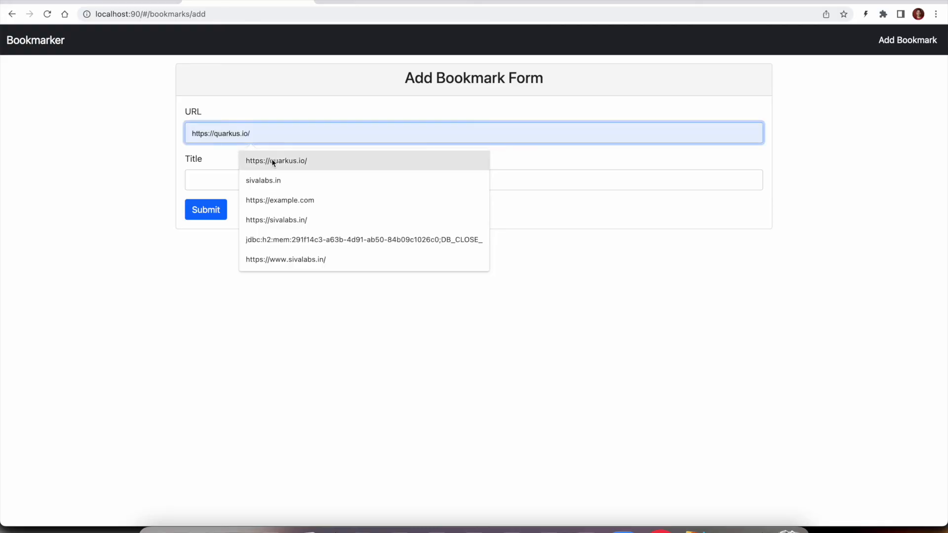
click(473, 180)
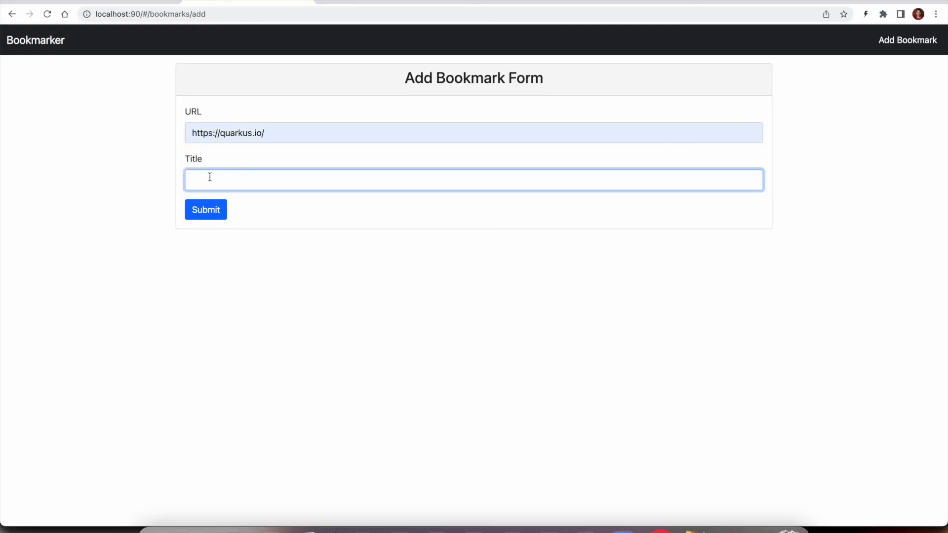
text(Quarkus)
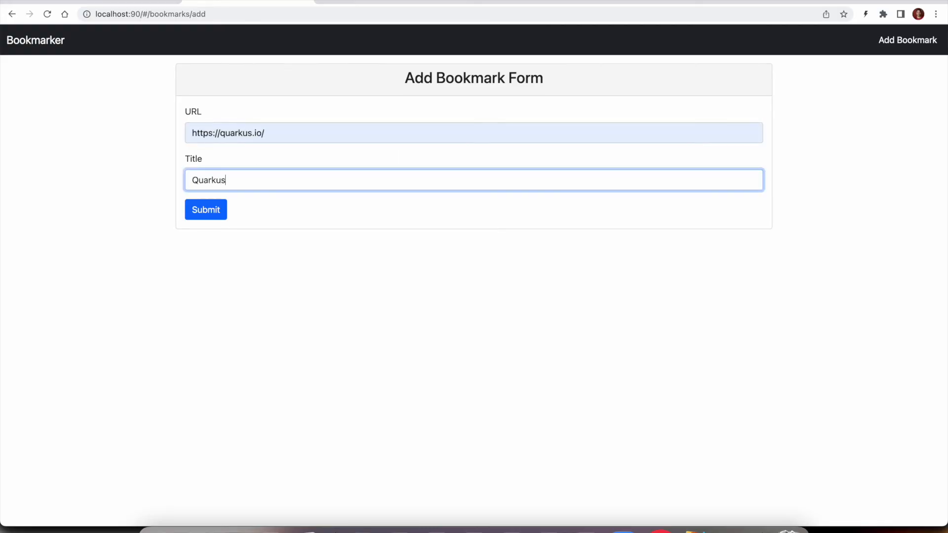
click(206, 209)
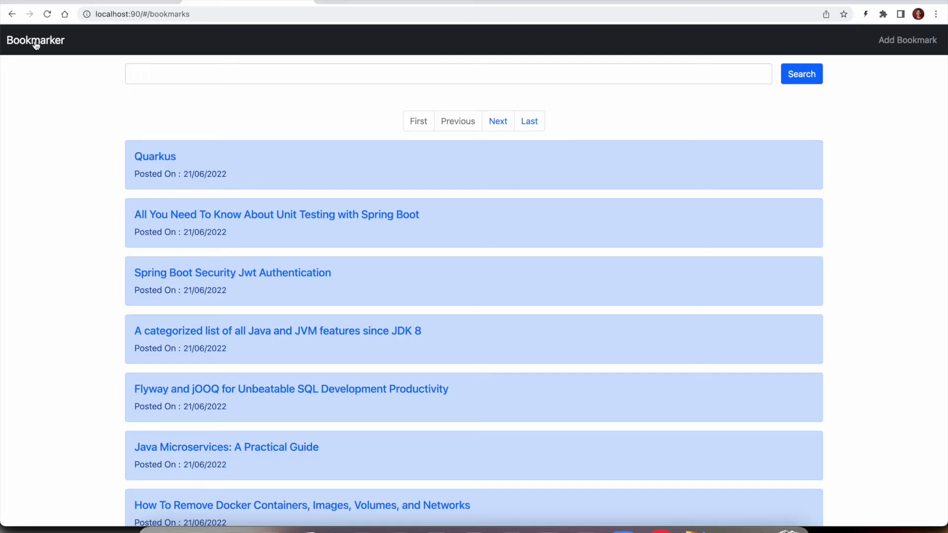
mouse_move(154, 156)
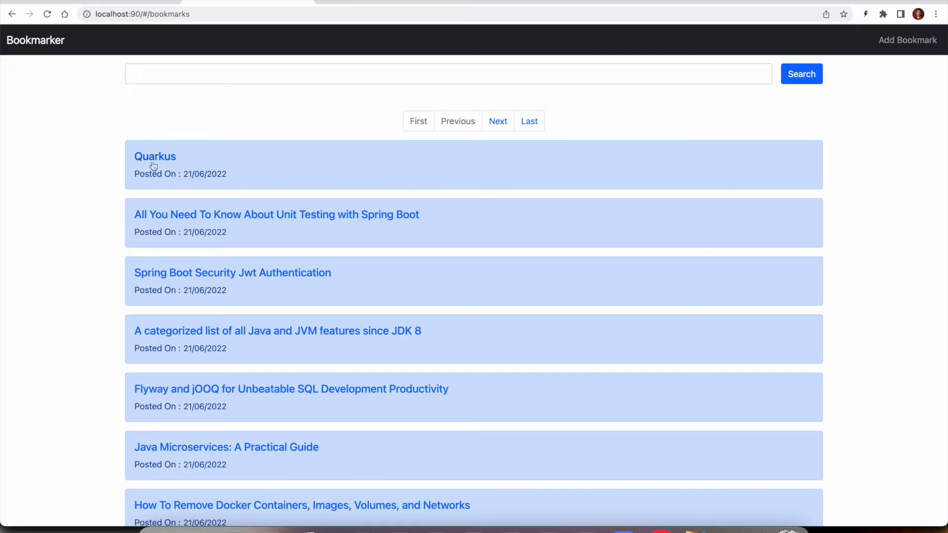
mouse_move(147, 167)
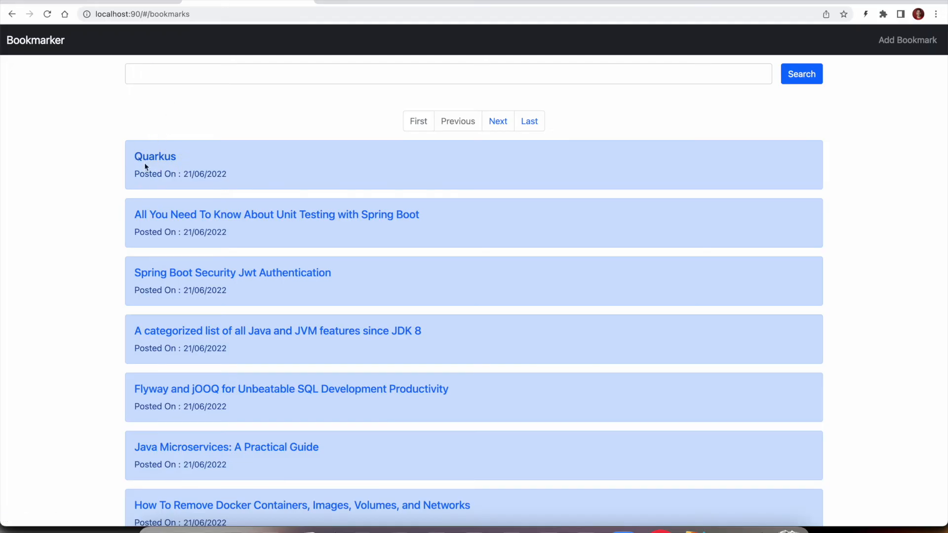
mouse_move(295, 130)
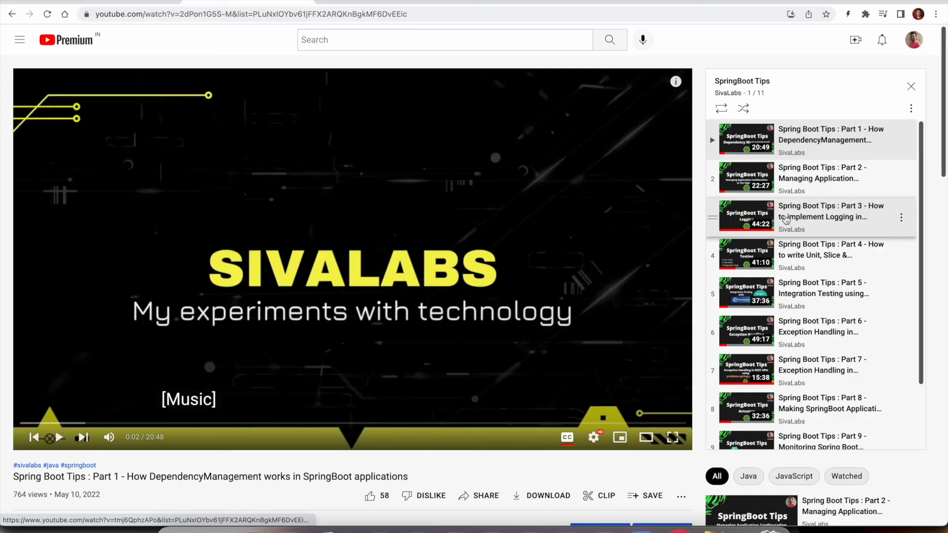
mouse_move(831, 216)
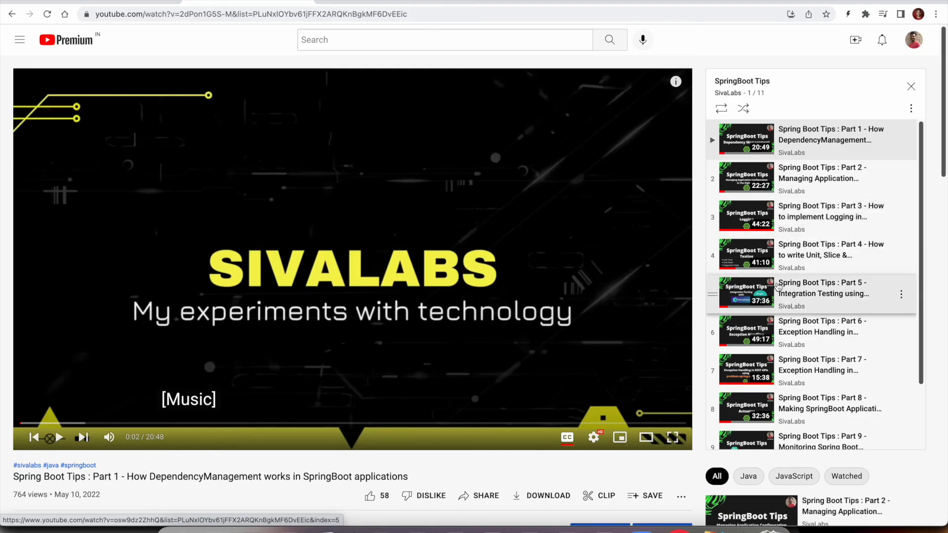
Scroll through the SpringBoot Tips playlist panel on YouTube
scroll(down, 3)
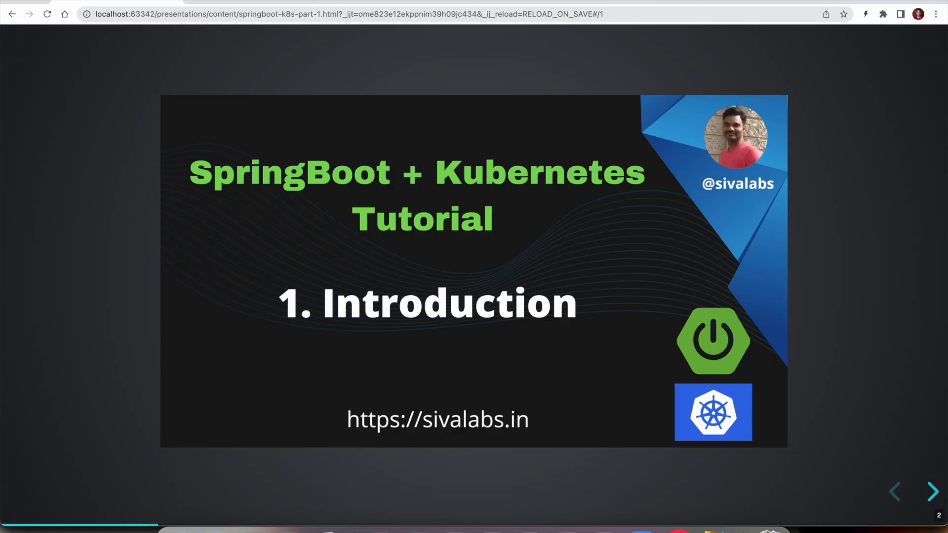
mouse_move(353, 461)
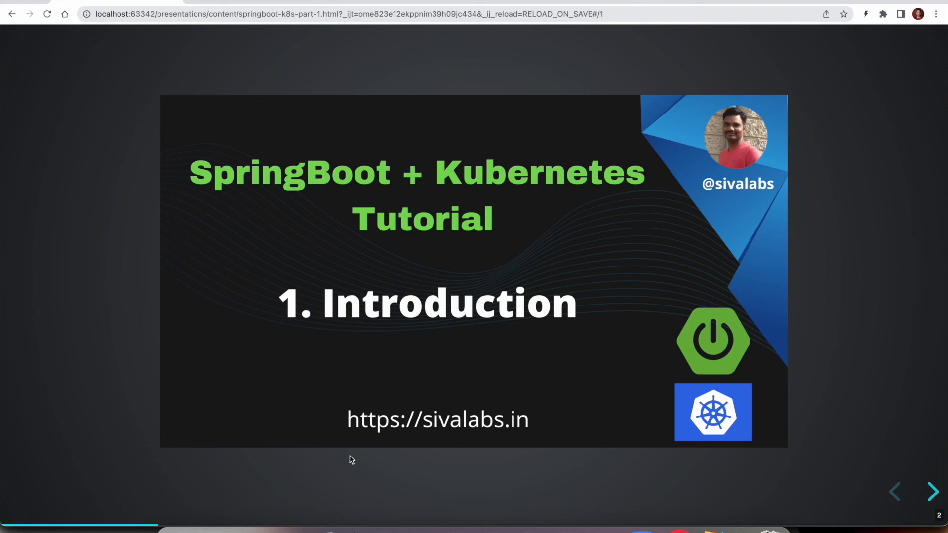